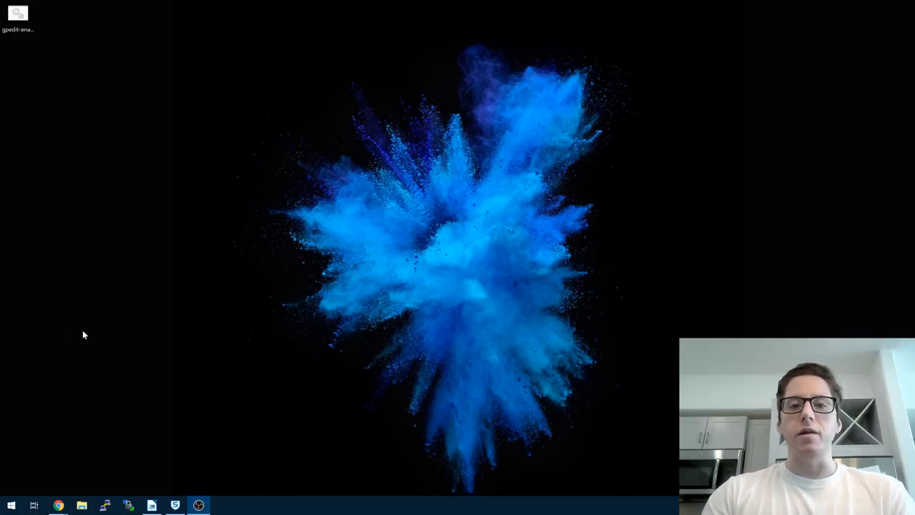
mouse_move(306, 181)
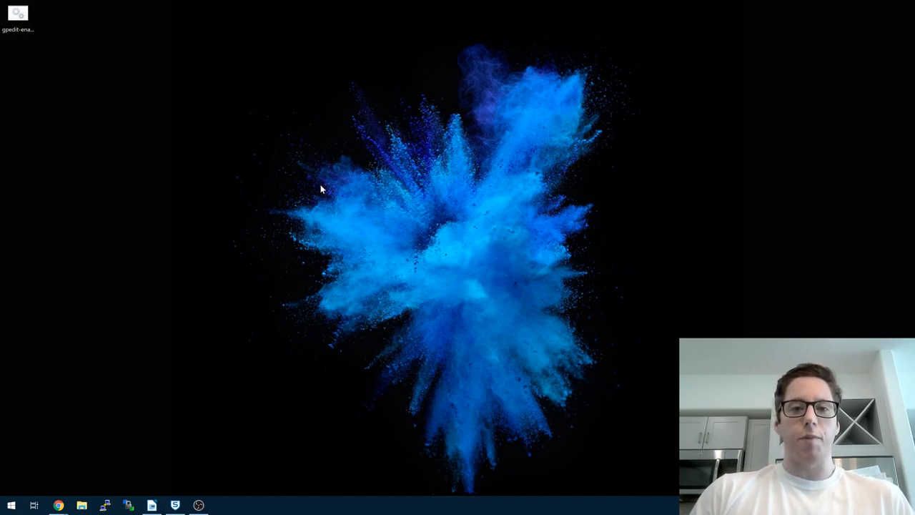
mouse_move(352, 183)
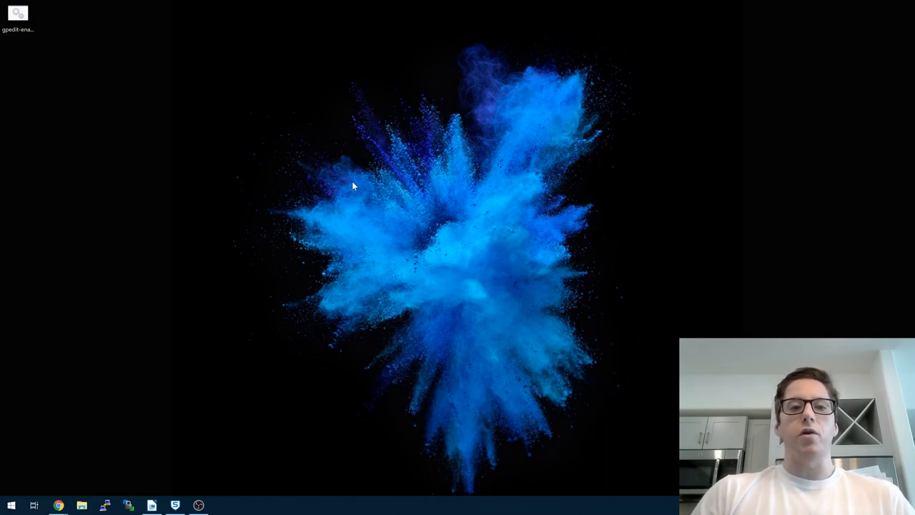
mouse_move(35, 37)
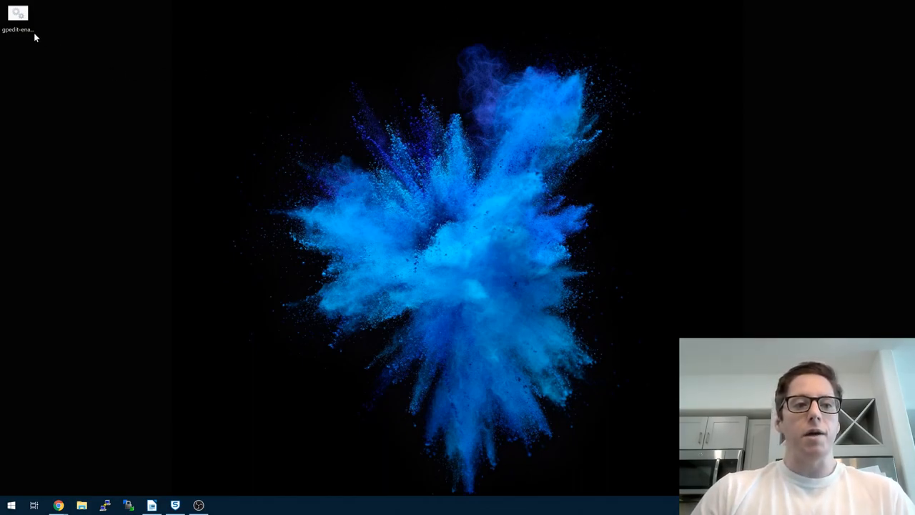
Open the desktop .bat file in Notepad via its Edit option to read the script.
right_click(20, 15)
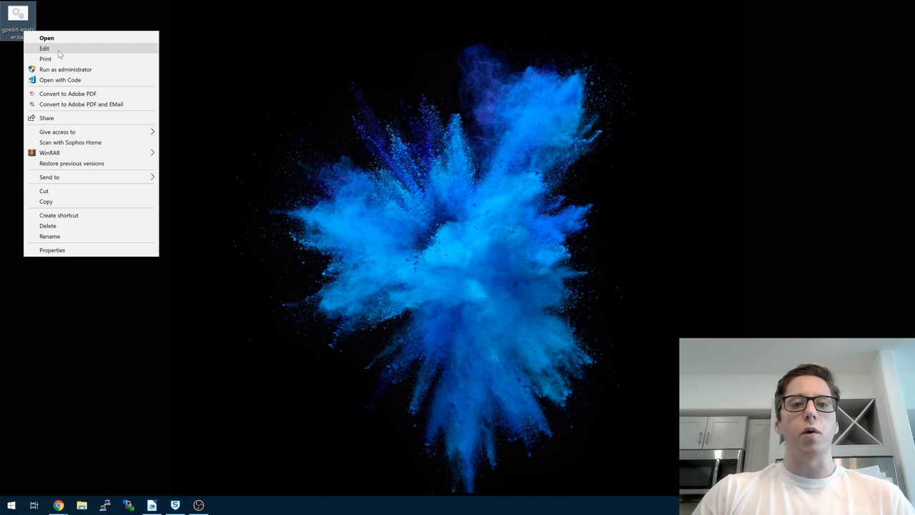
click(41, 42)
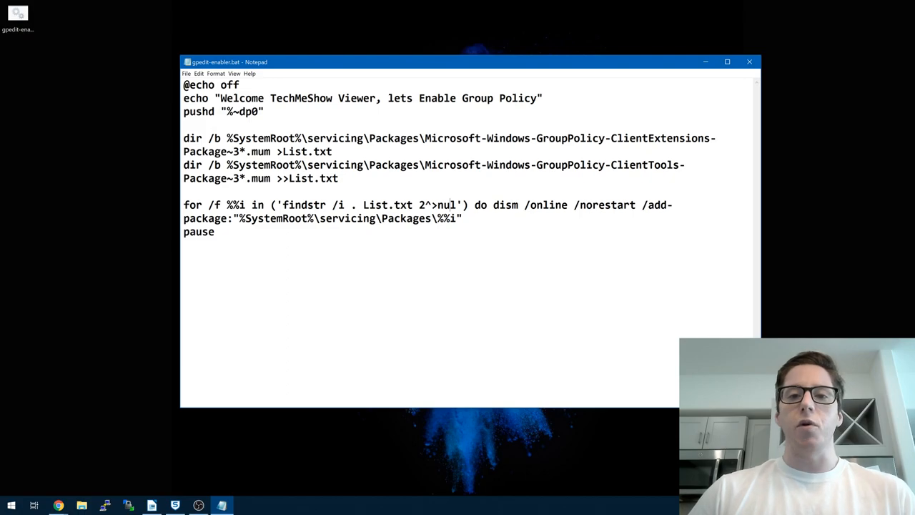
mouse_move(750, 63)
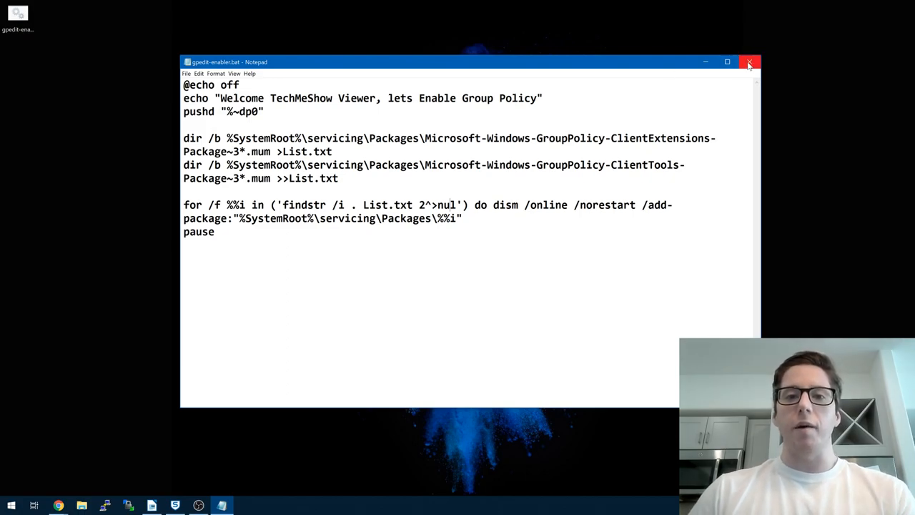
mouse_move(749, 63)
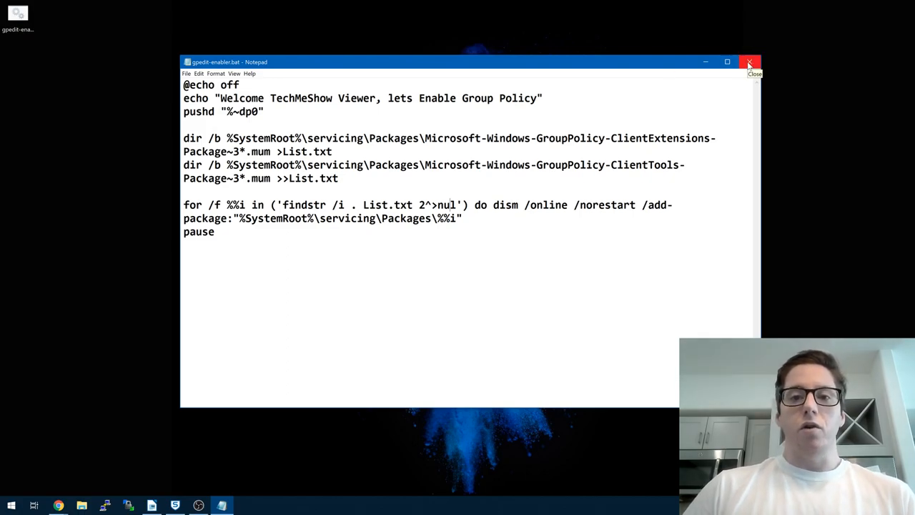
Close the Notepad window showing the batch script, returning to the desktop.
click(751, 60)
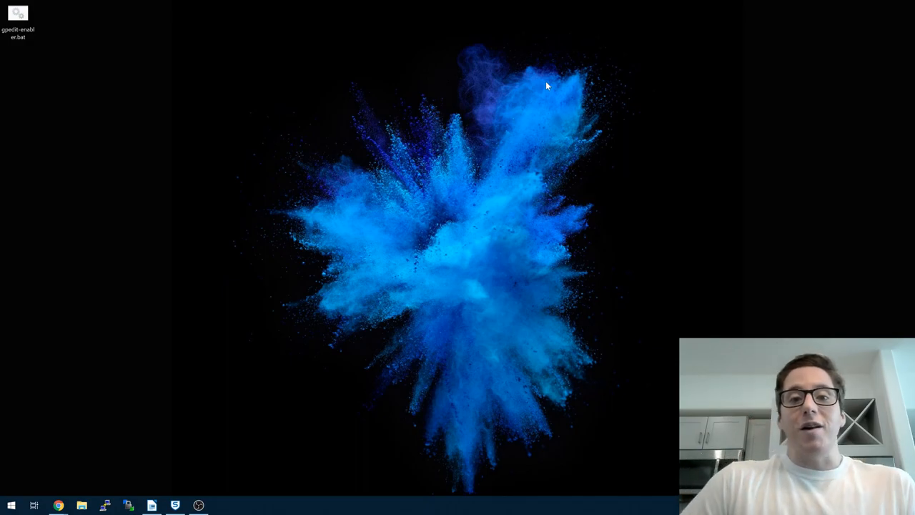
mouse_move(492, 132)
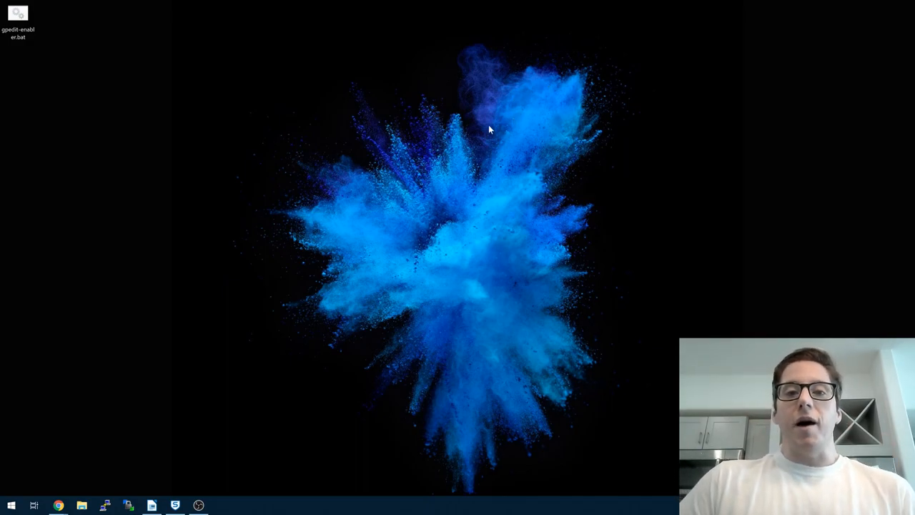
mouse_move(354, 122)
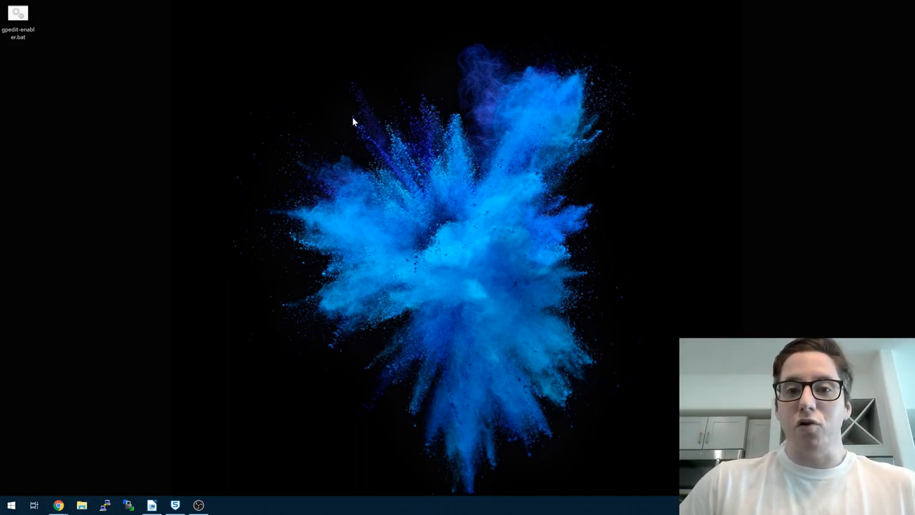
mouse_move(17, 17)
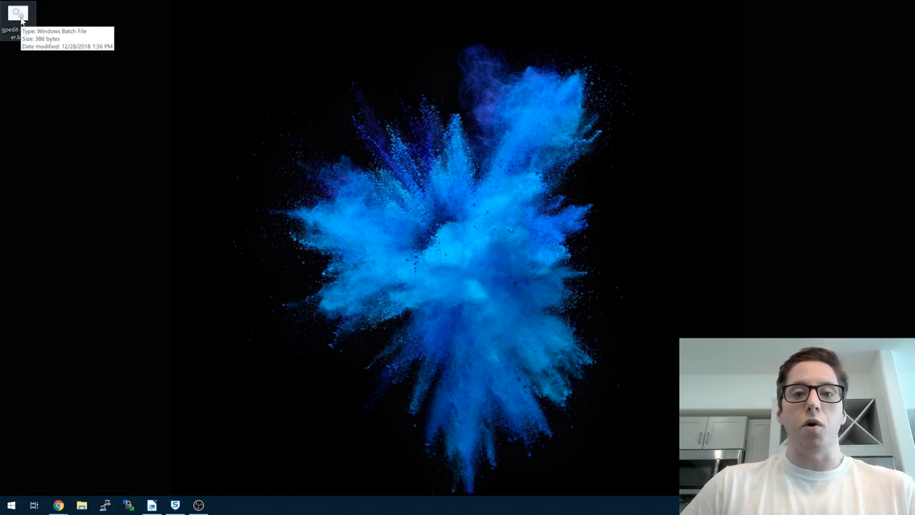
mouse_move(198, 88)
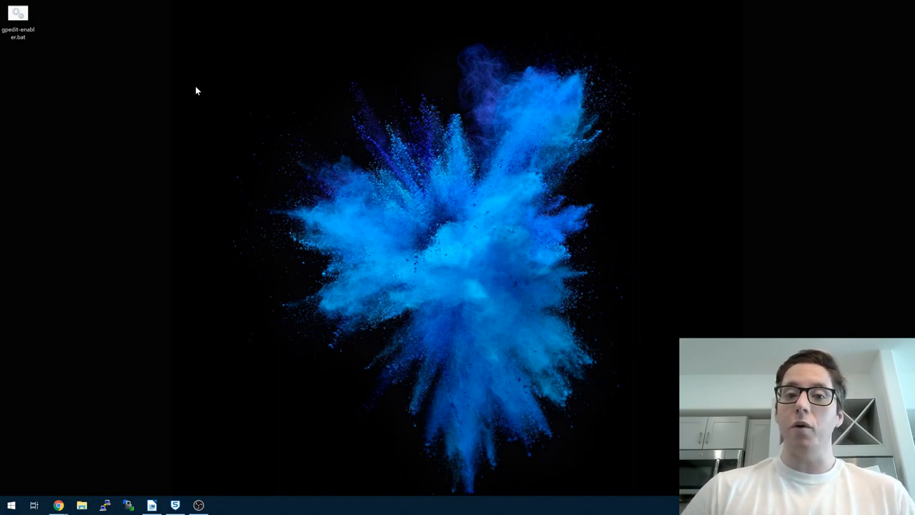
mouse_move(222, 92)
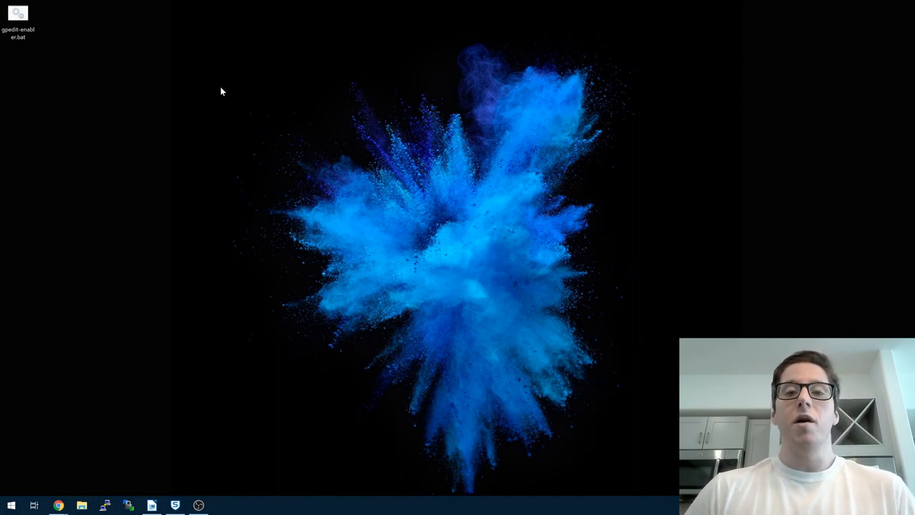
mouse_move(201, 91)
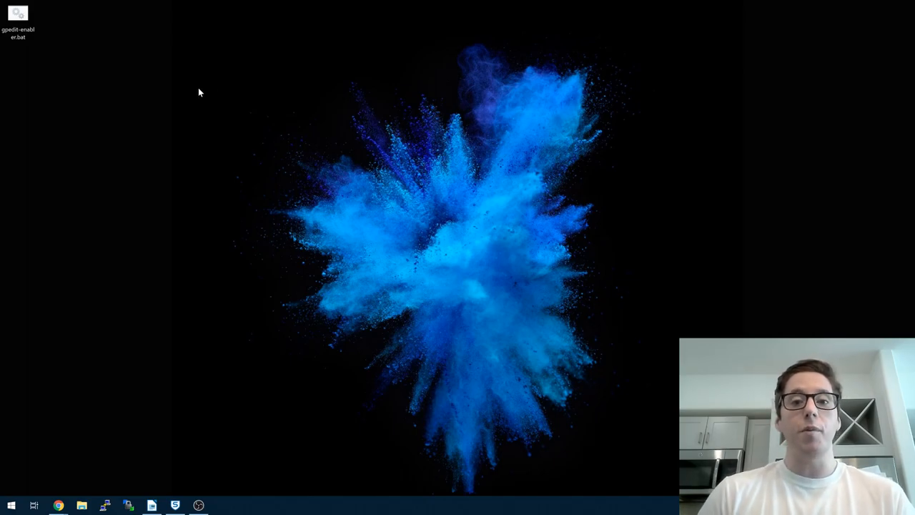
mouse_move(151, 108)
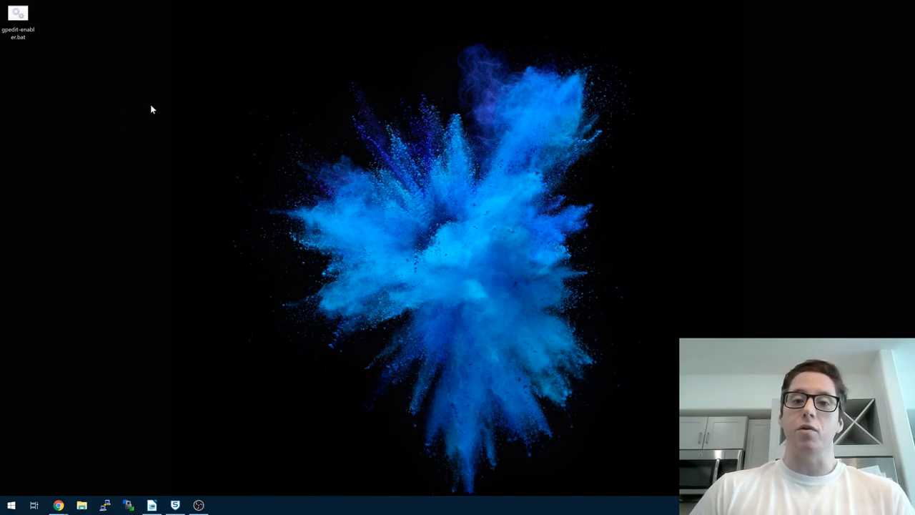
Bring up the batch file's context menu offering Run as administrator.
right_click(17, 15)
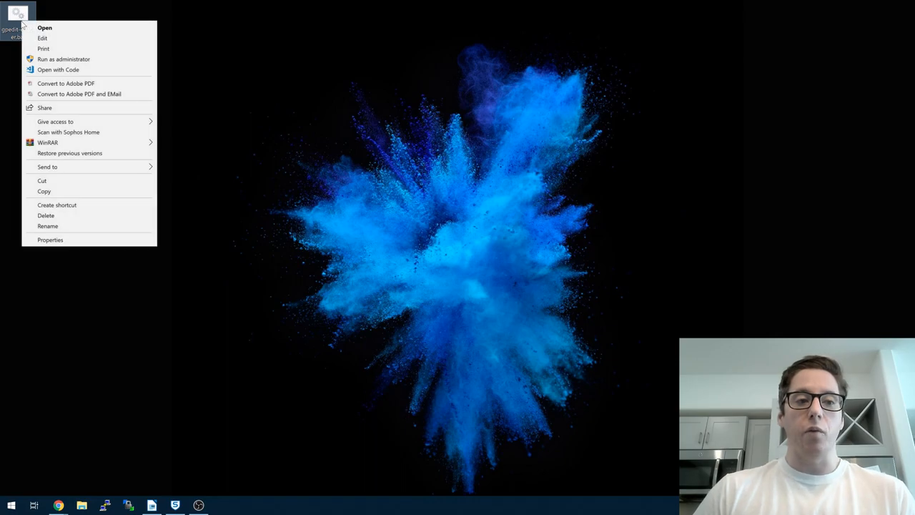
mouse_move(70, 68)
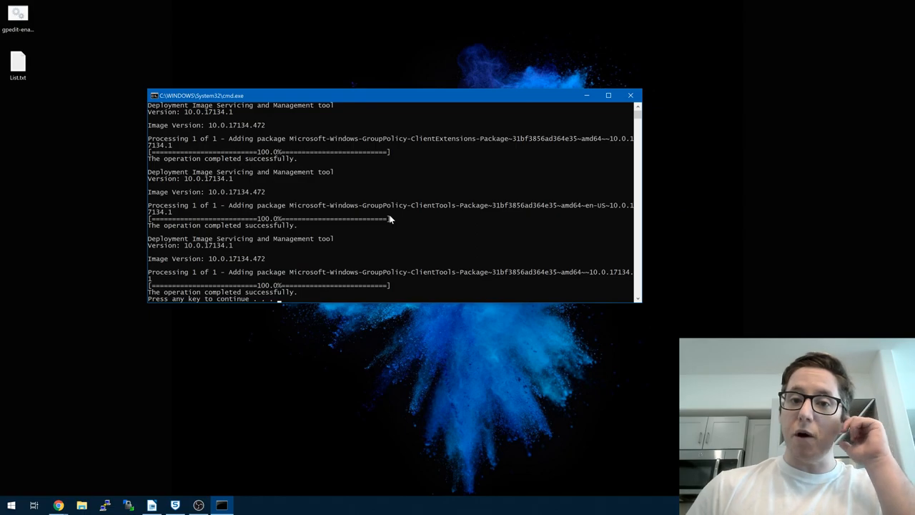
mouse_move(572, 156)
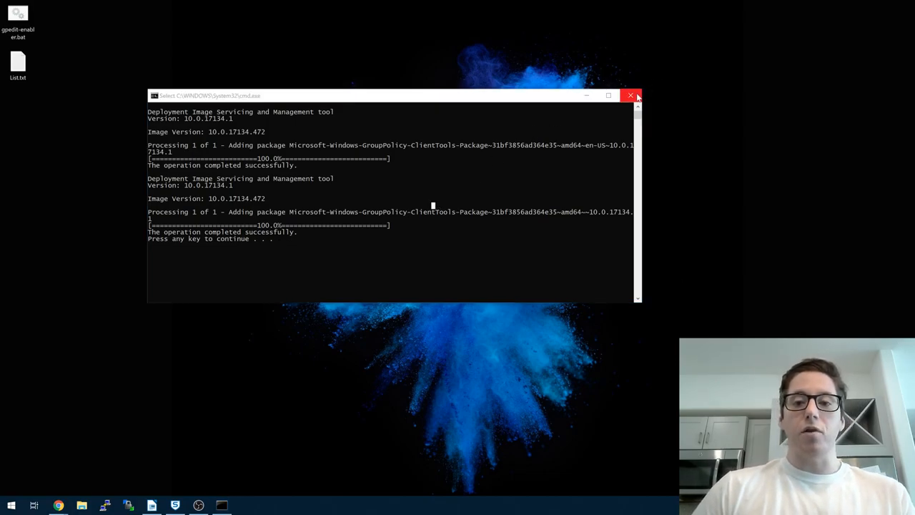
Close the finished Command Prompt and open List.txt in Notepad to review the package names.
click(629, 94)
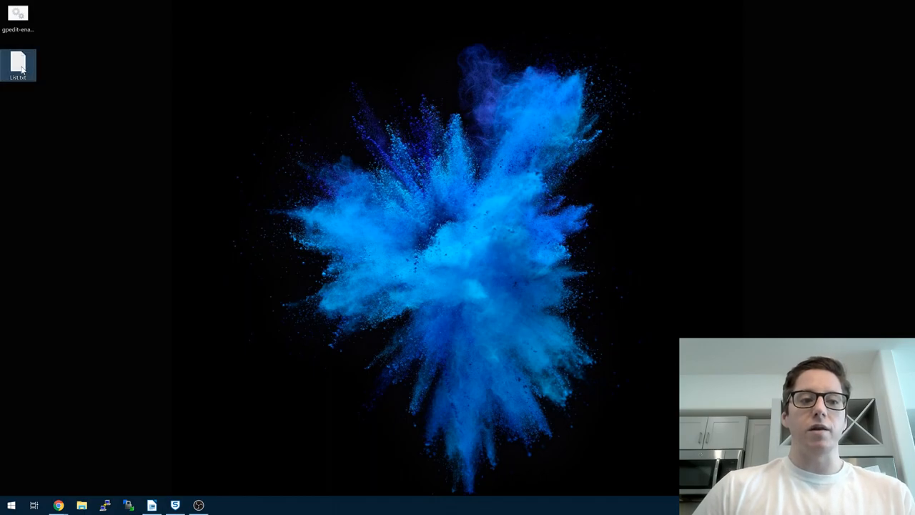
right_click(18, 63)
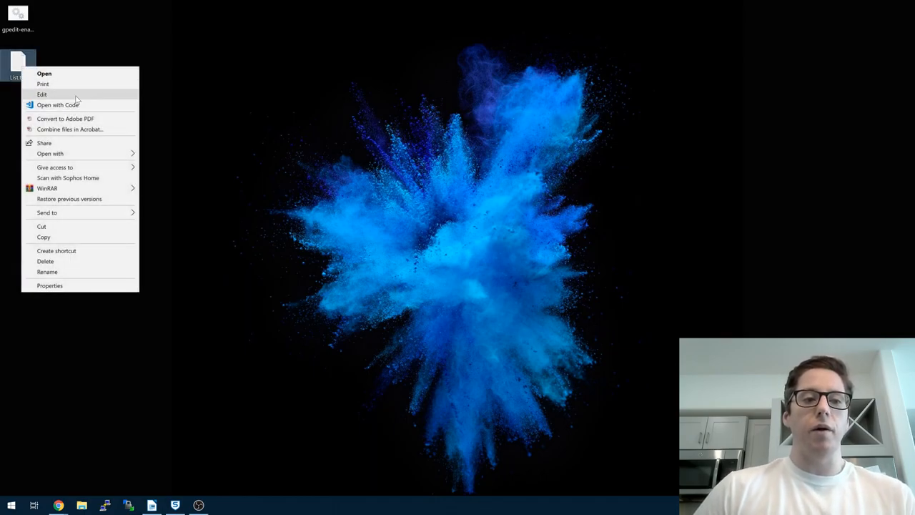
click(42, 95)
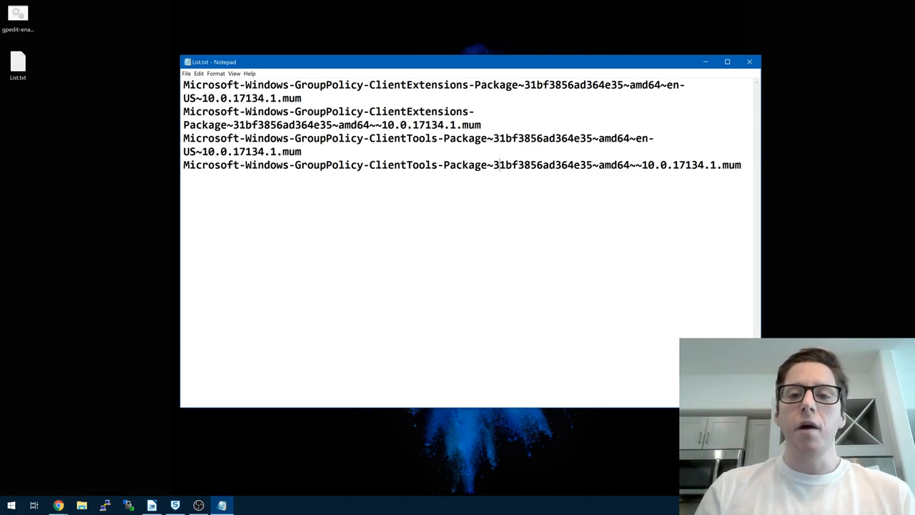
Delete List.txt from the desktop and start a Windows search for the policy editor.
right_click(20, 65)
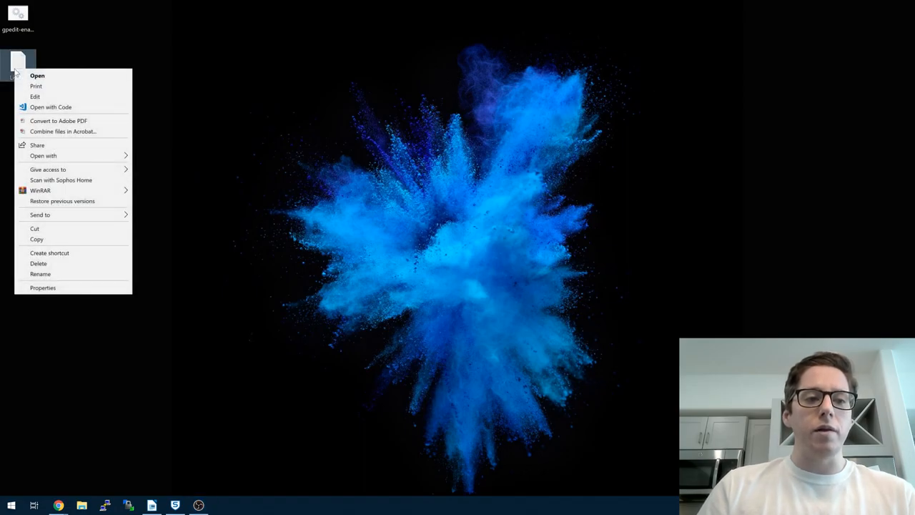
click(470, 249)
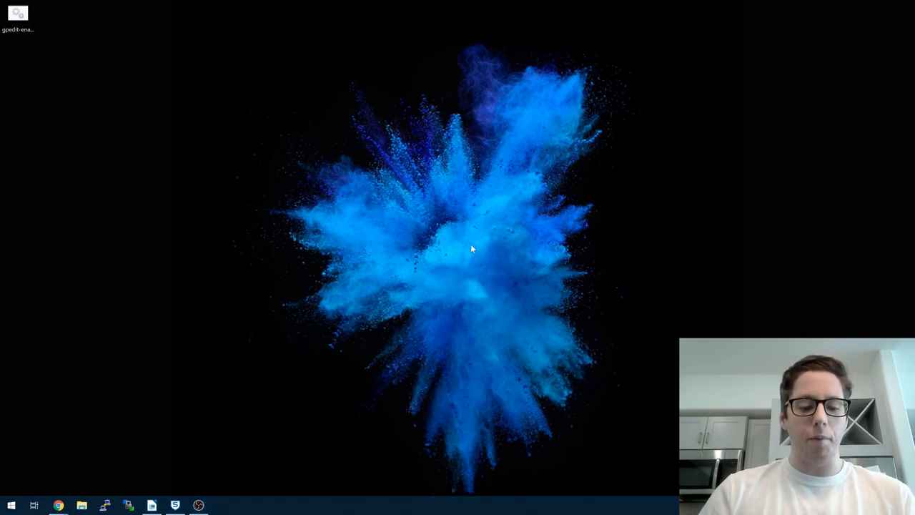
click(12, 504)
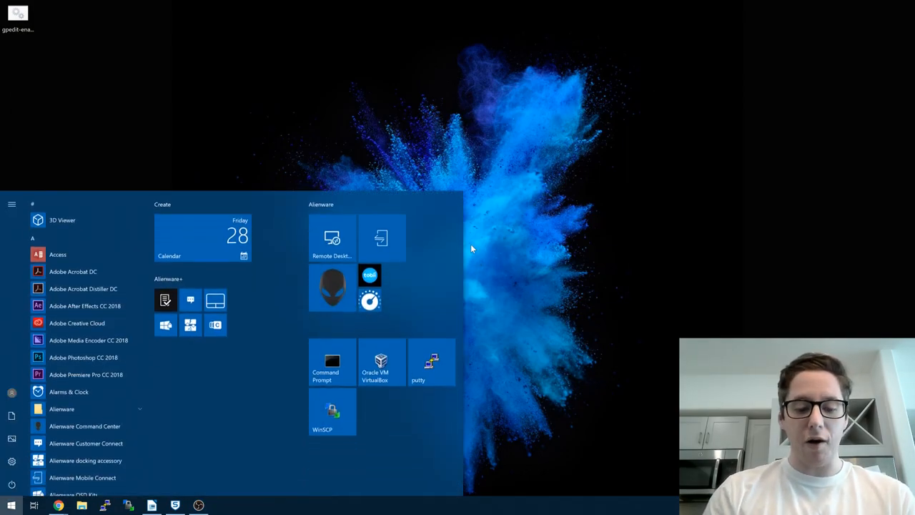
Launch gpedit.msc, maximize the editor and expand Computer Configuration's Administrative Templates.
text(gpedit.msc)
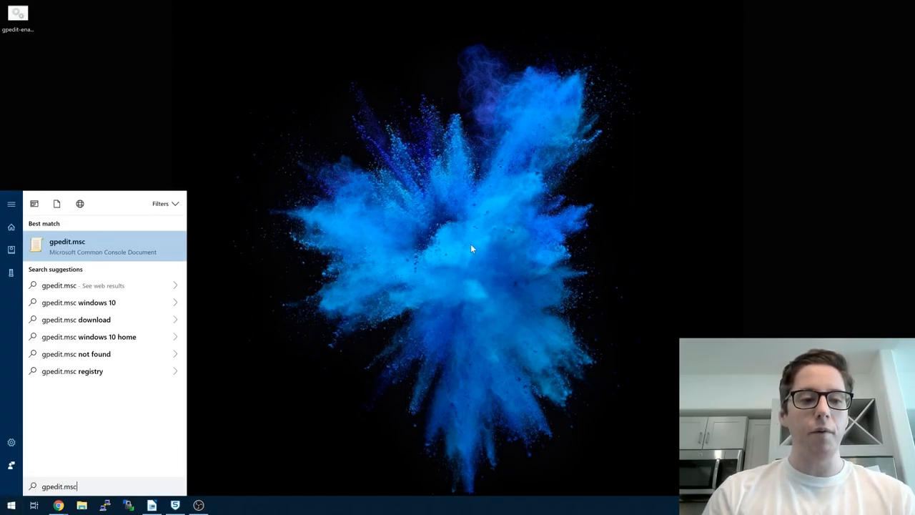
click(66, 246)
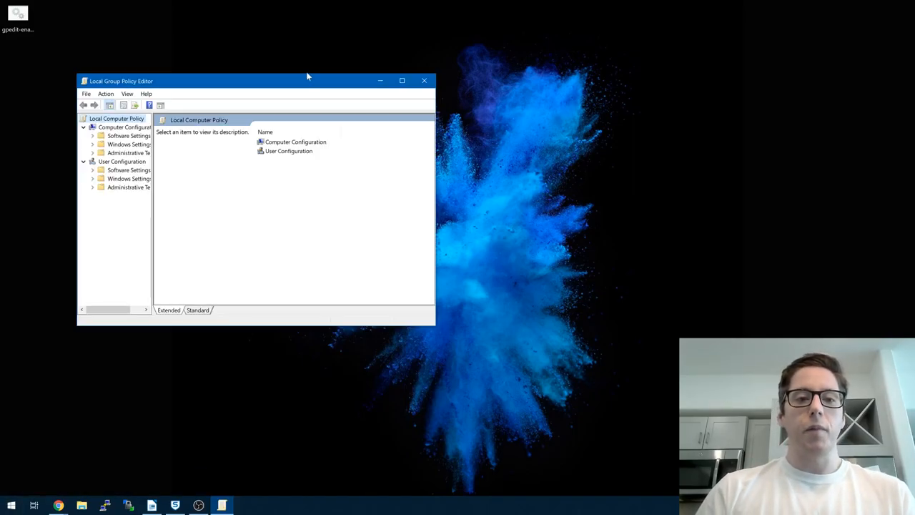
click(402, 80)
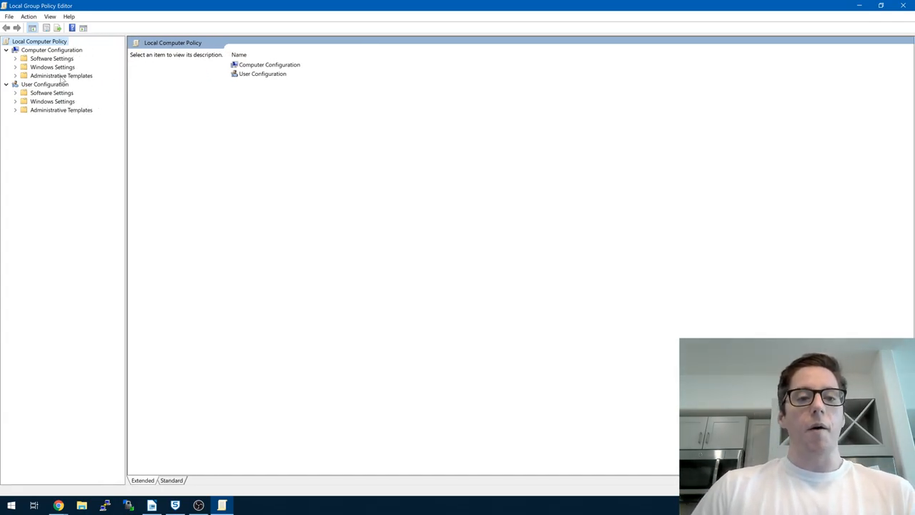
click(63, 74)
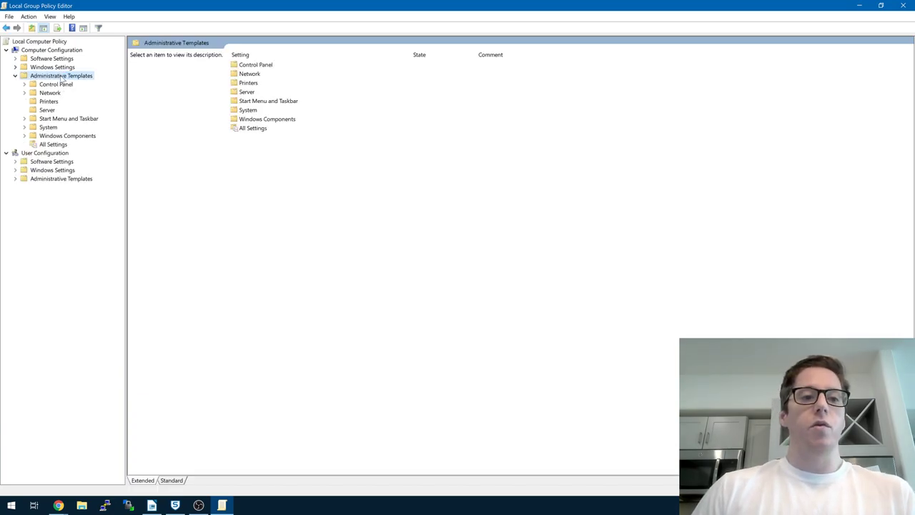
mouse_move(75, 129)
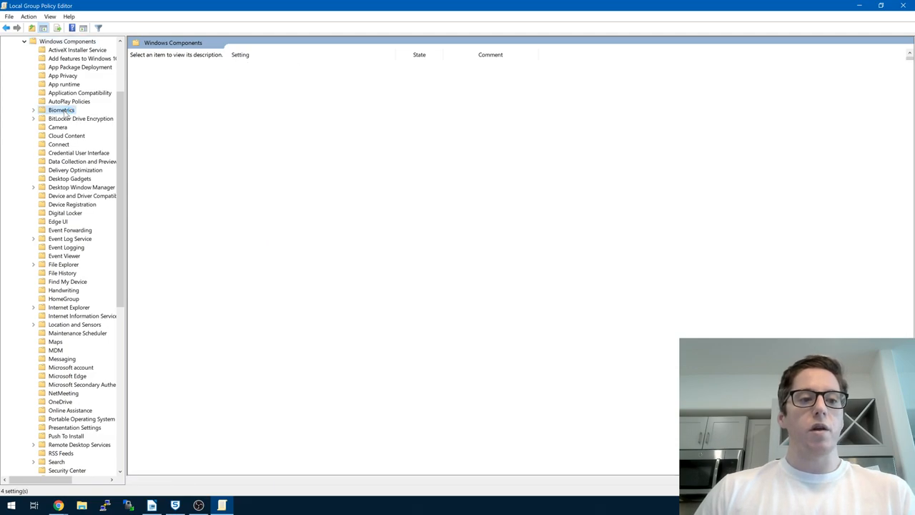
Review the Biometrics 'Allow the use of biometrics' policy, confirm Enabled and cancel without changes.
click(61, 108)
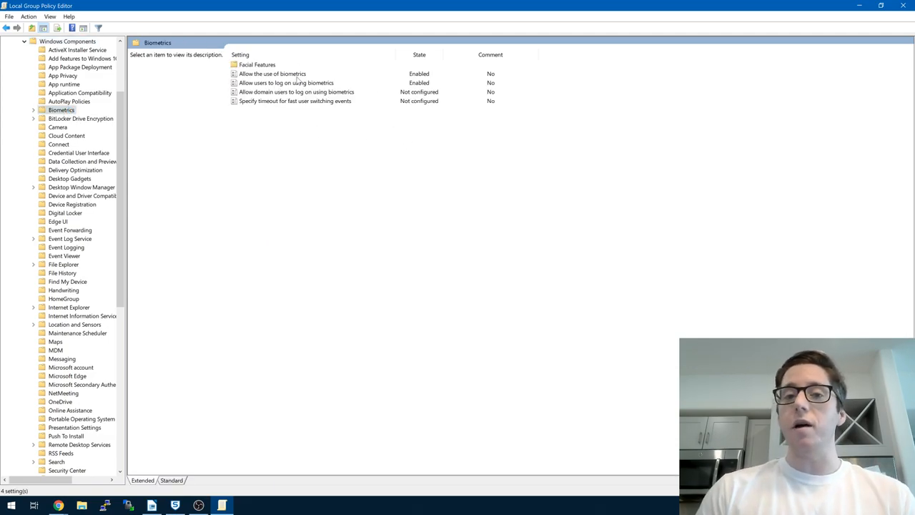
click(283, 73)
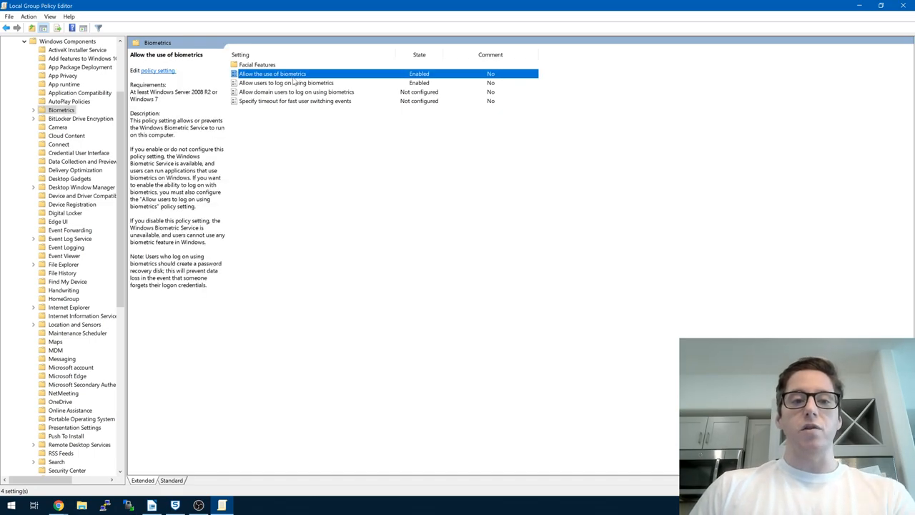
double_click(293, 72)
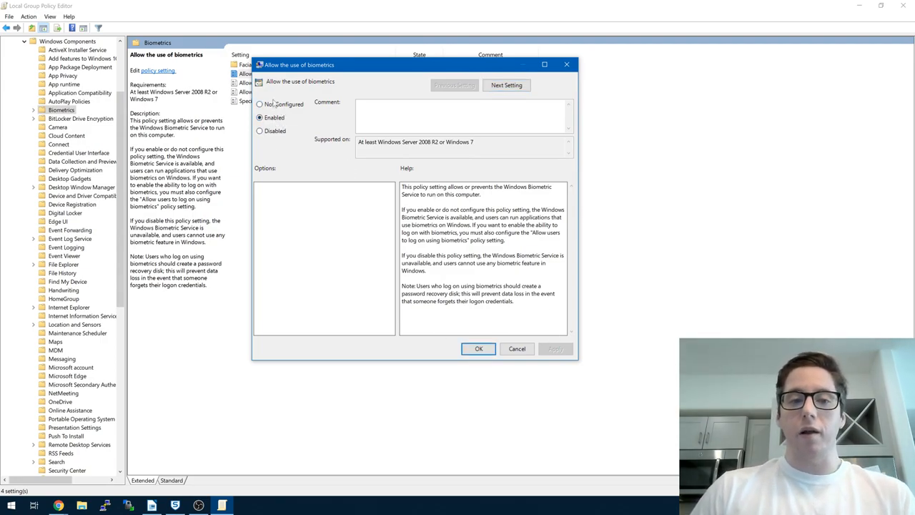
mouse_move(477, 349)
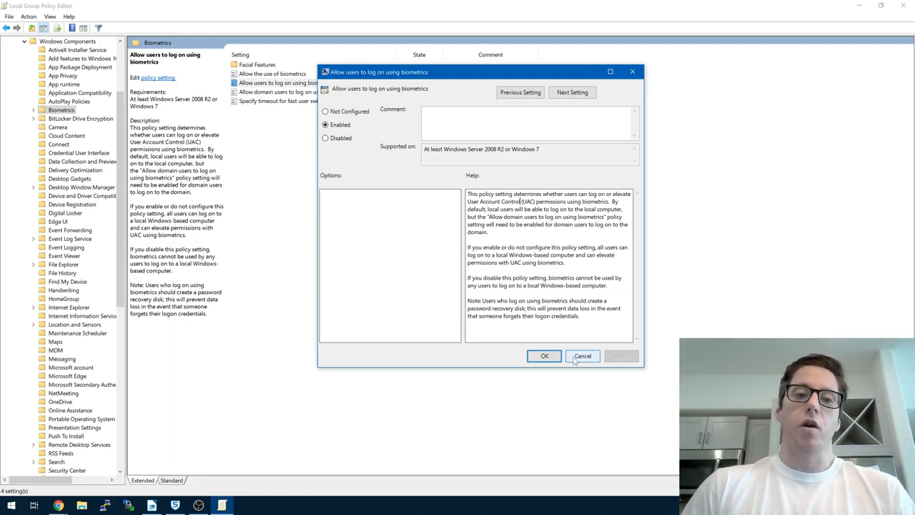
click(543, 355)
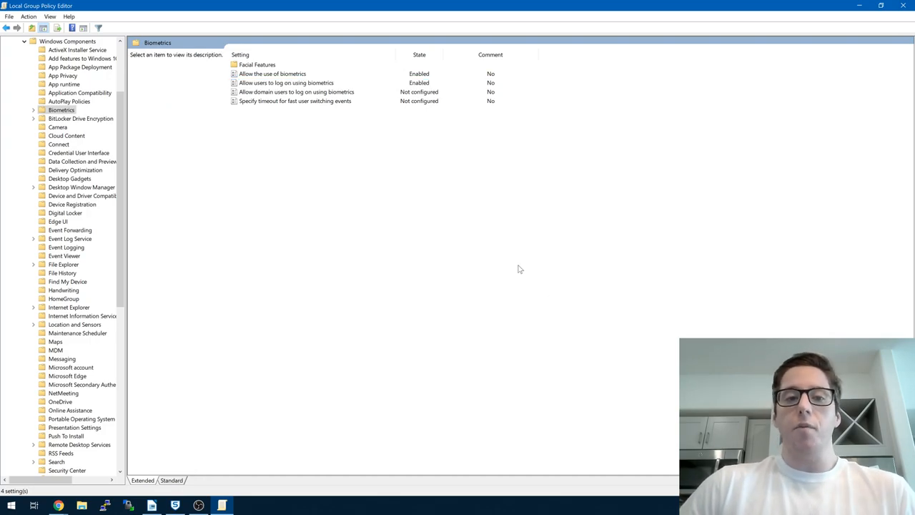
Read the domain-user biometric log on and fast user switching timeout descriptions, then select Facial Features.
click(305, 91)
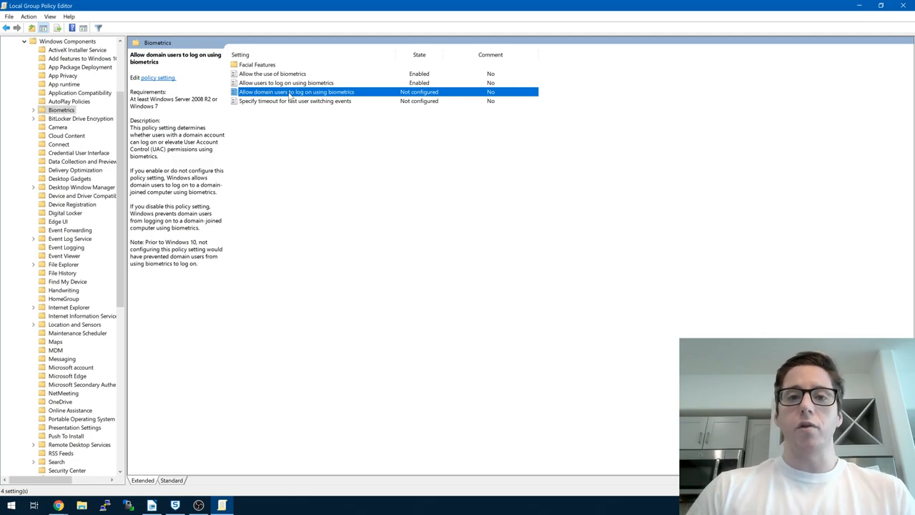
mouse_move(334, 105)
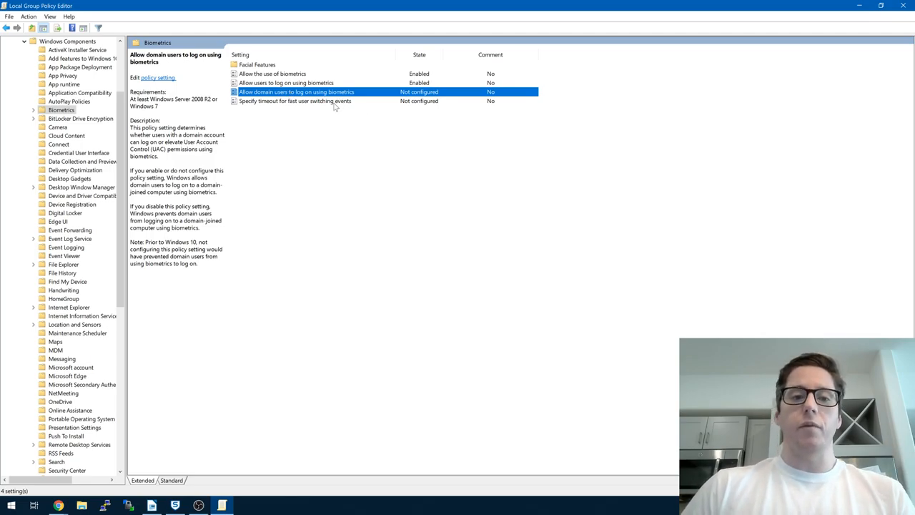
click(294, 100)
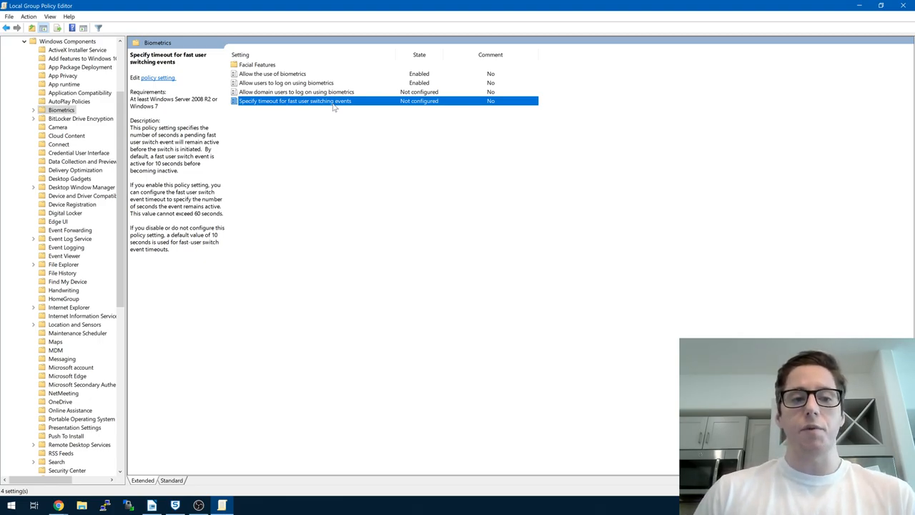
mouse_move(275, 44)
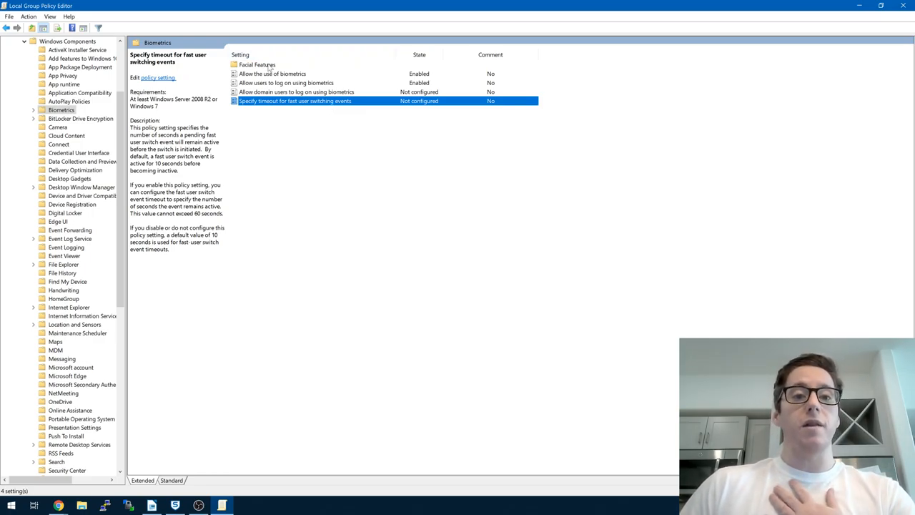
click(252, 64)
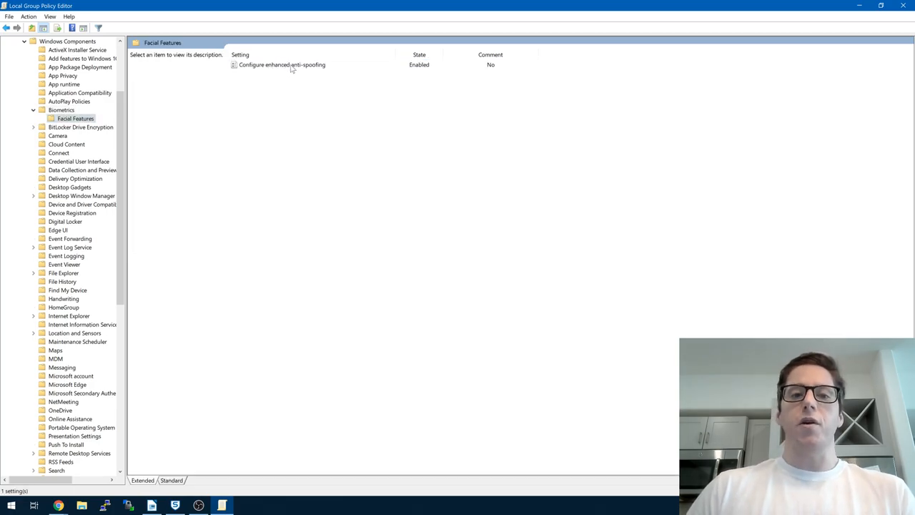
Open 'Configure enhanced anti-spoofing' properties showing Enabled selected.
double_click(286, 66)
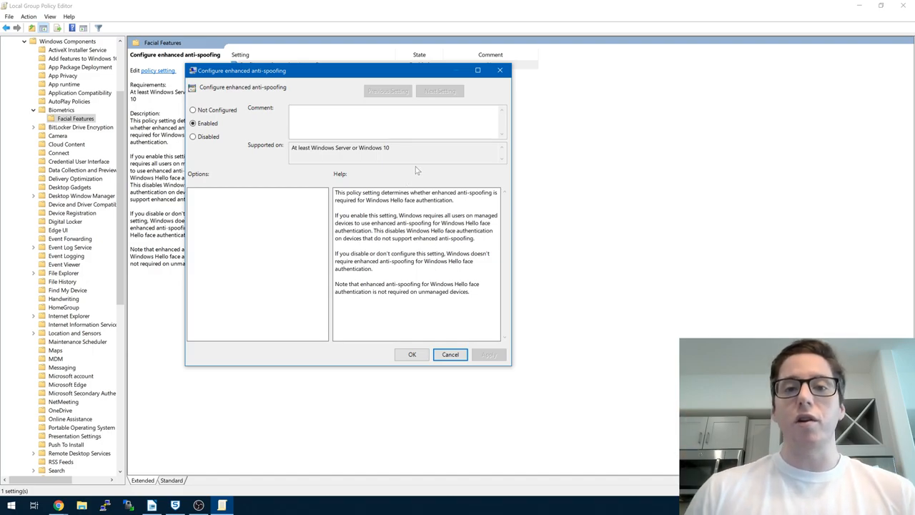
mouse_move(427, 178)
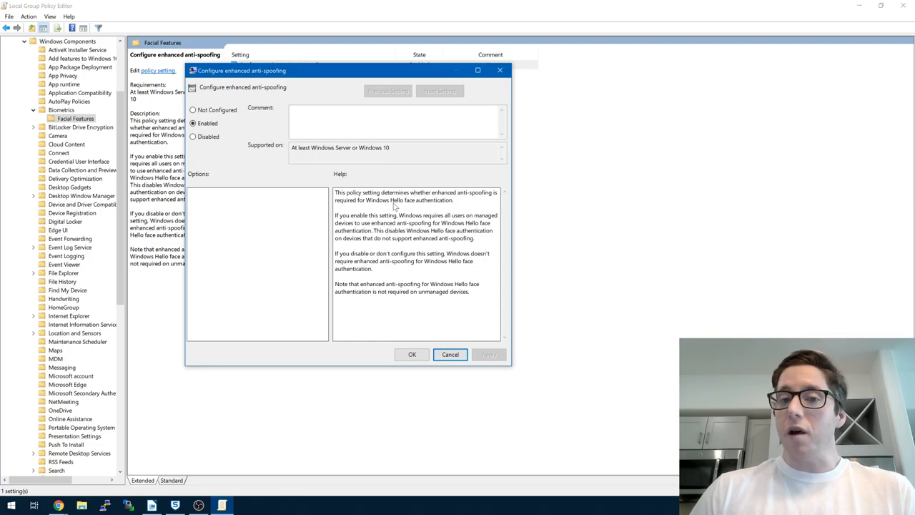
mouse_move(449, 209)
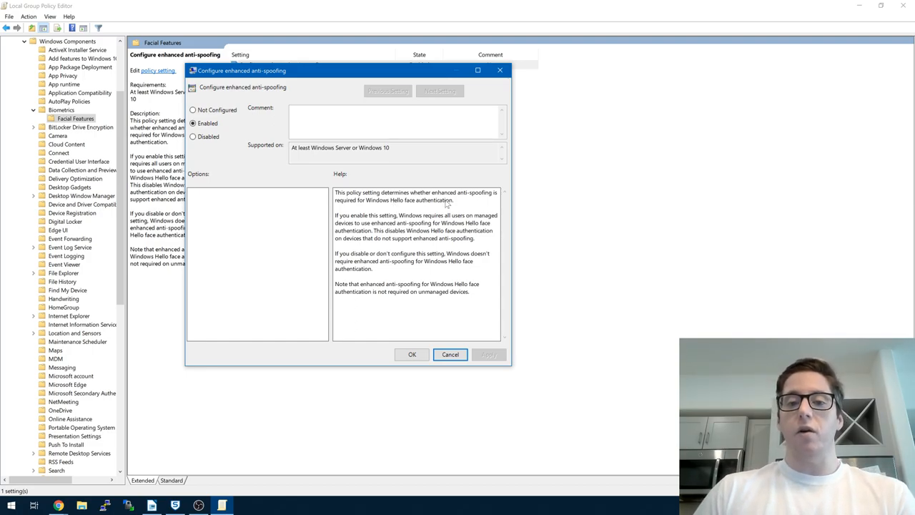
mouse_move(462, 201)
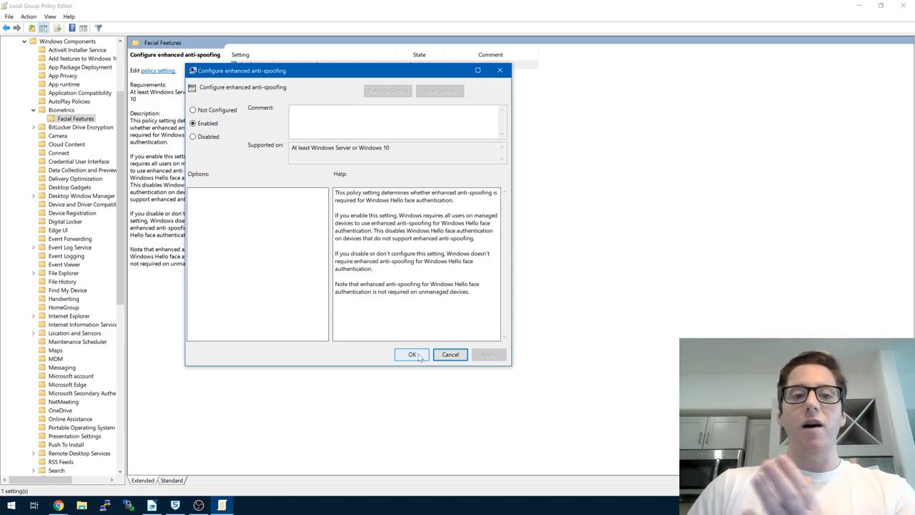
Confirm the anti-spoofing dialog with OK, leaving the policy Enabled under Facial Features.
click(411, 355)
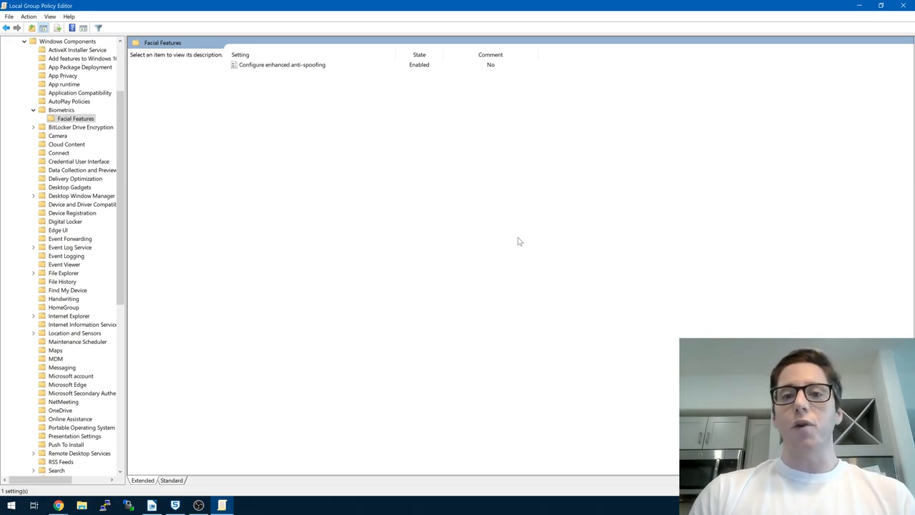
mouse_move(489, 197)
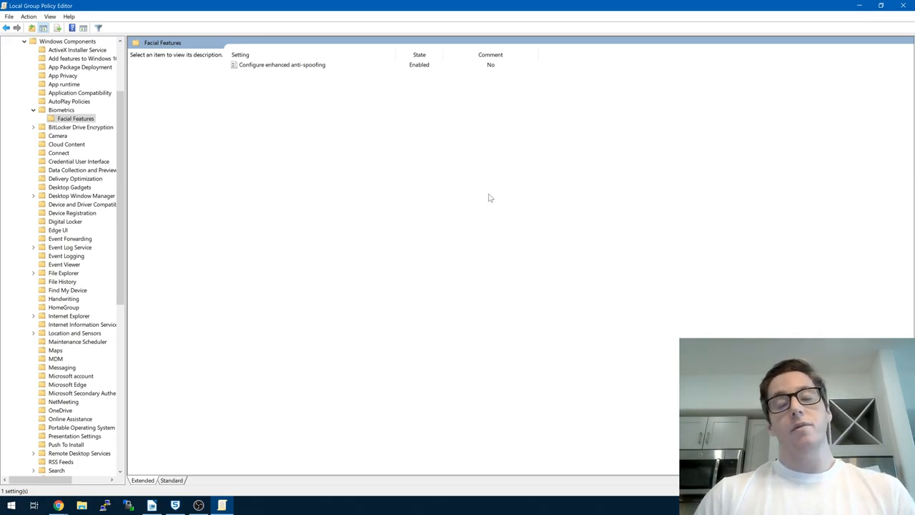
mouse_move(443, 6)
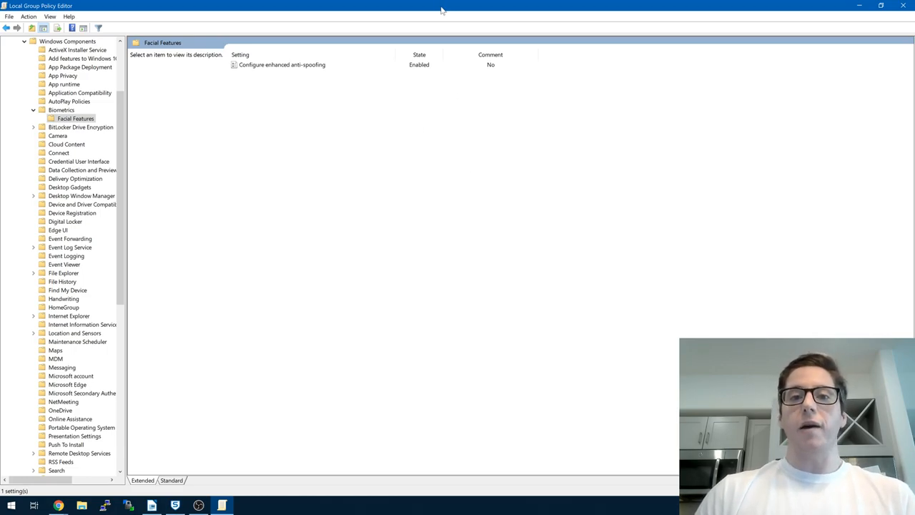
Restore the editor window to normal size and widen it until the State column shows Enabled.
click(881, 4)
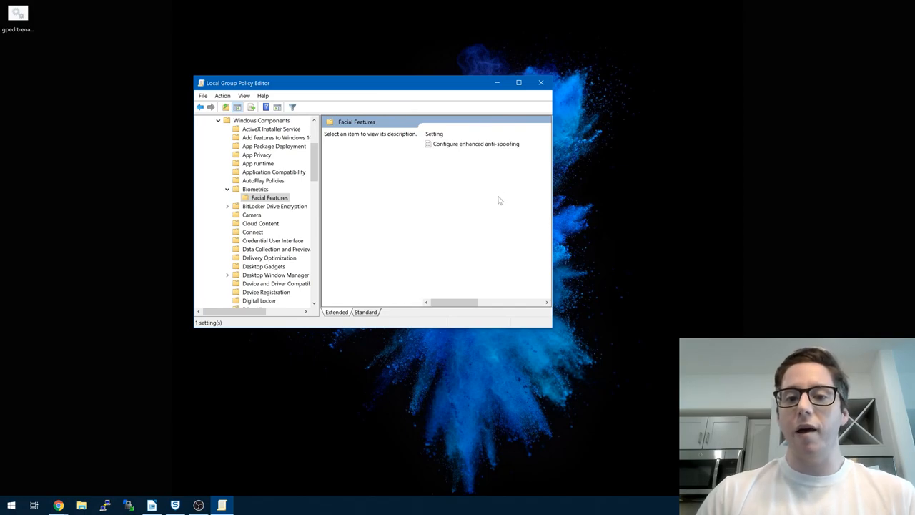
drag(551, 157, 621, 157)
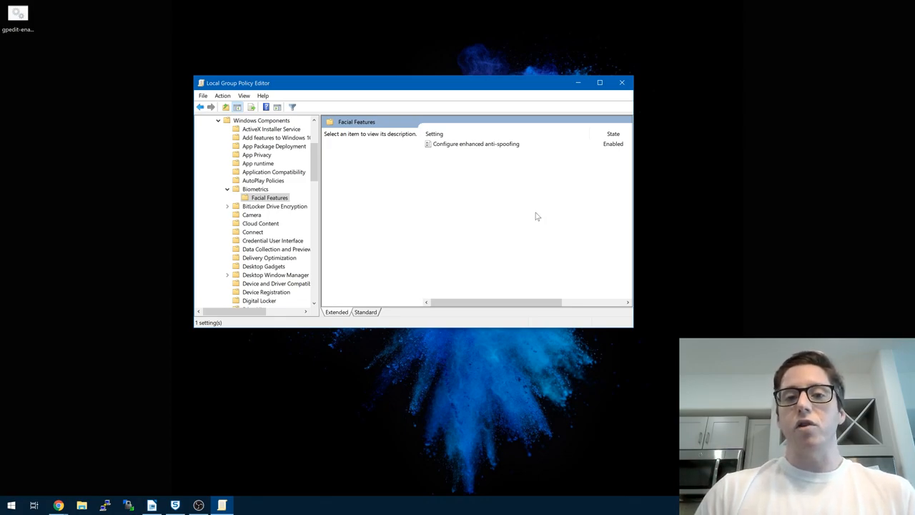
mouse_move(563, 206)
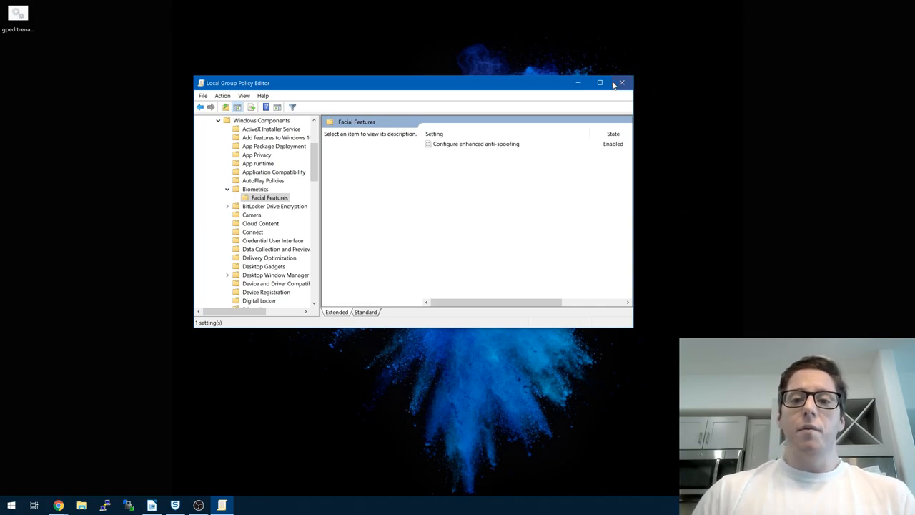
mouse_move(620, 83)
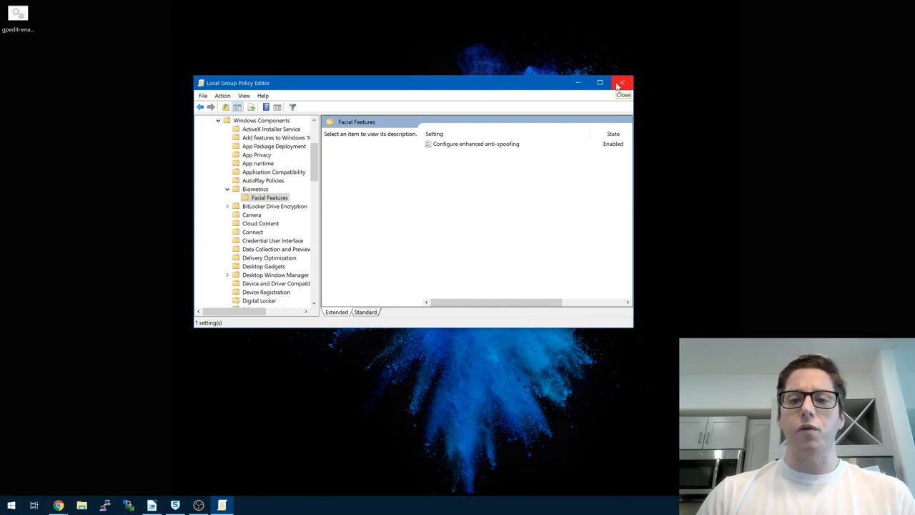